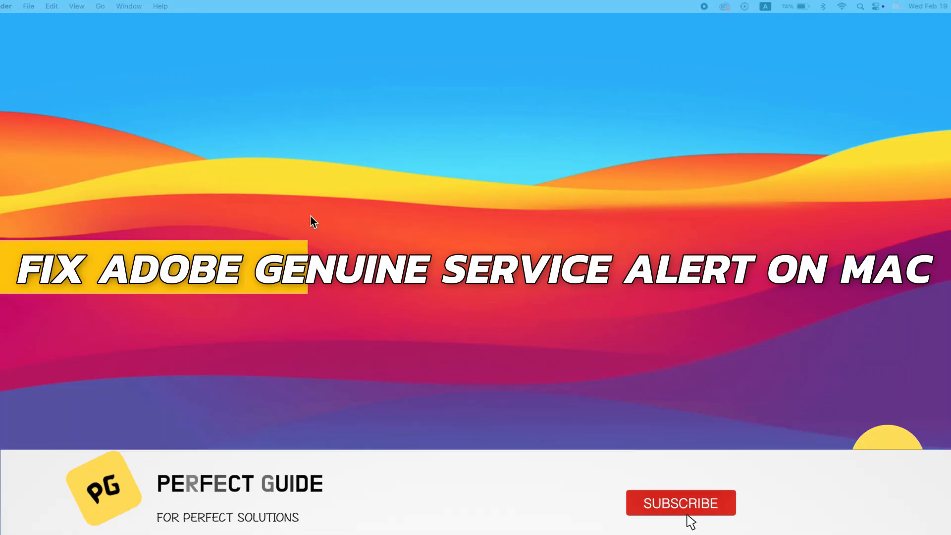
- Go to the Library/Application Support folder by its path
click(681, 502)
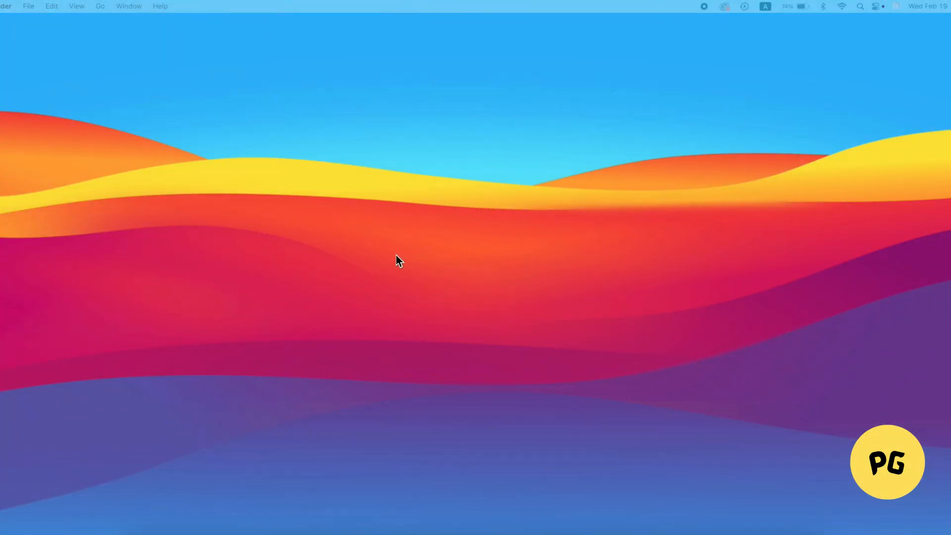
mouse_move(398, 259)
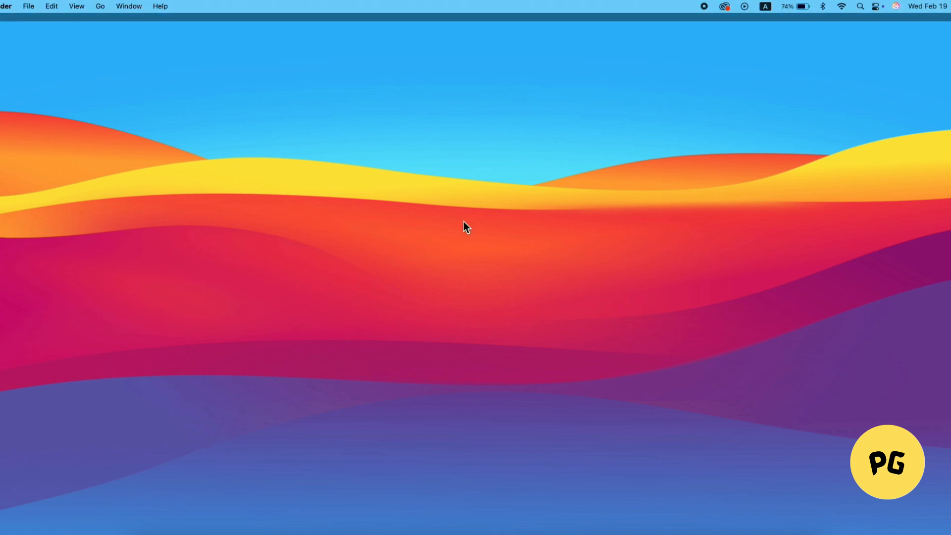
mouse_move(38, 29)
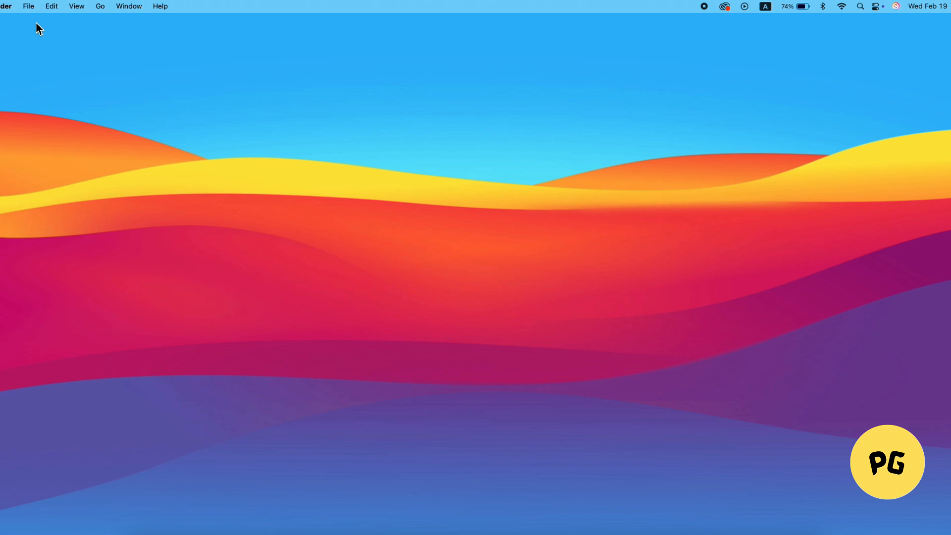
mouse_move(25, 28)
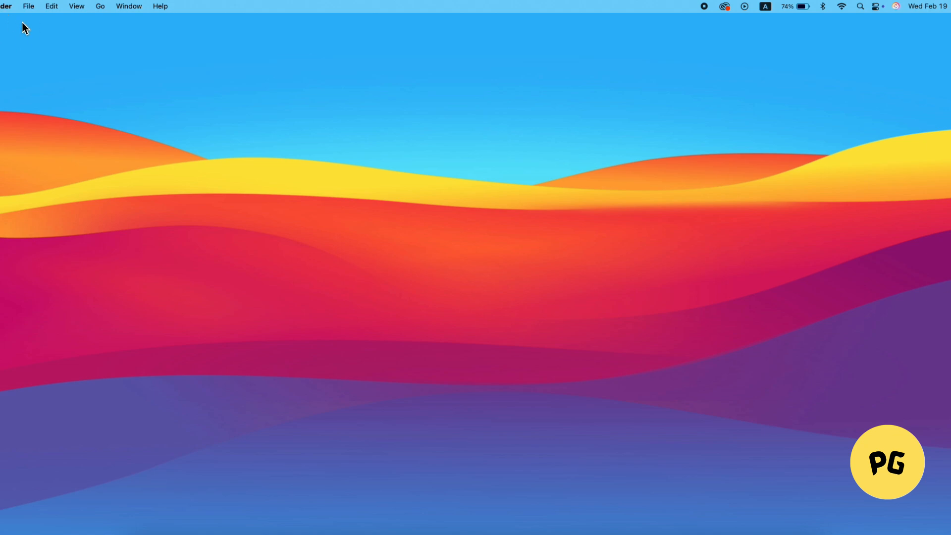
mouse_move(5, 86)
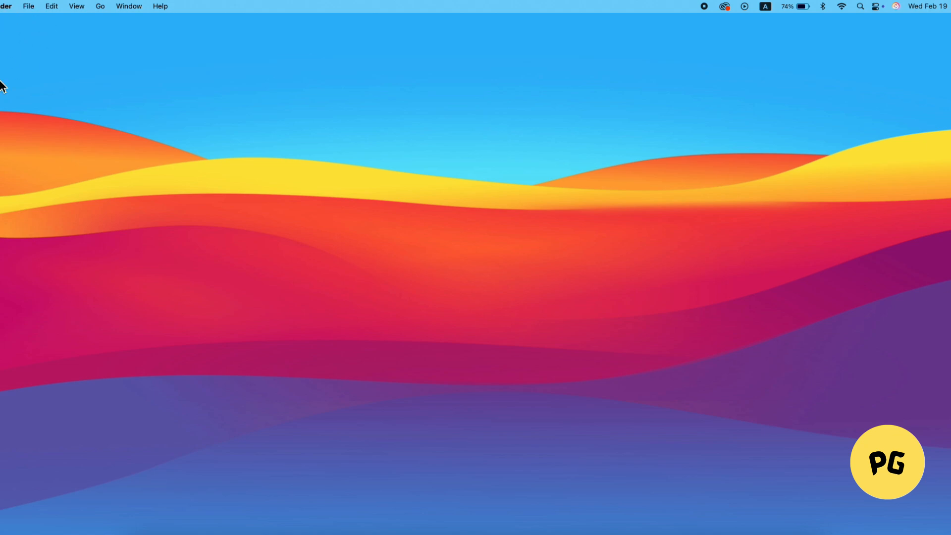
click(100, 6)
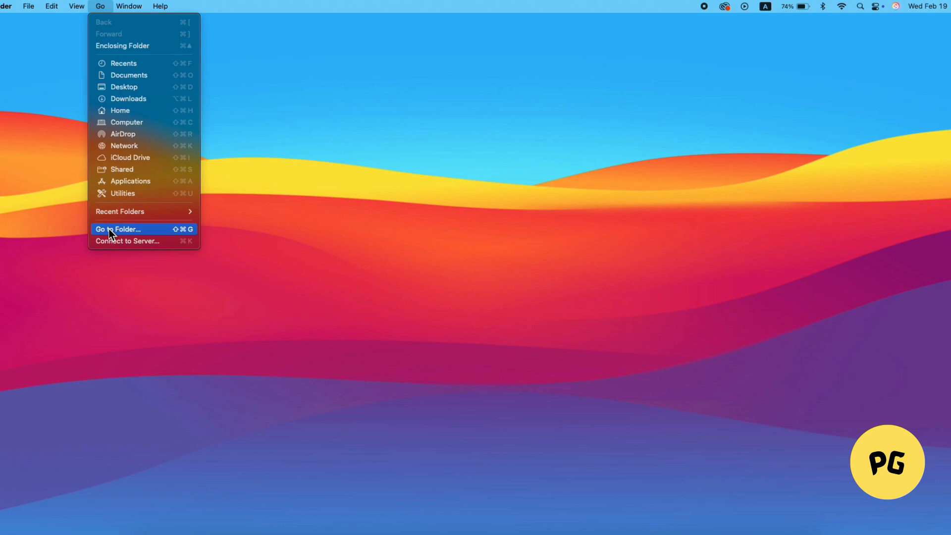
click(118, 229)
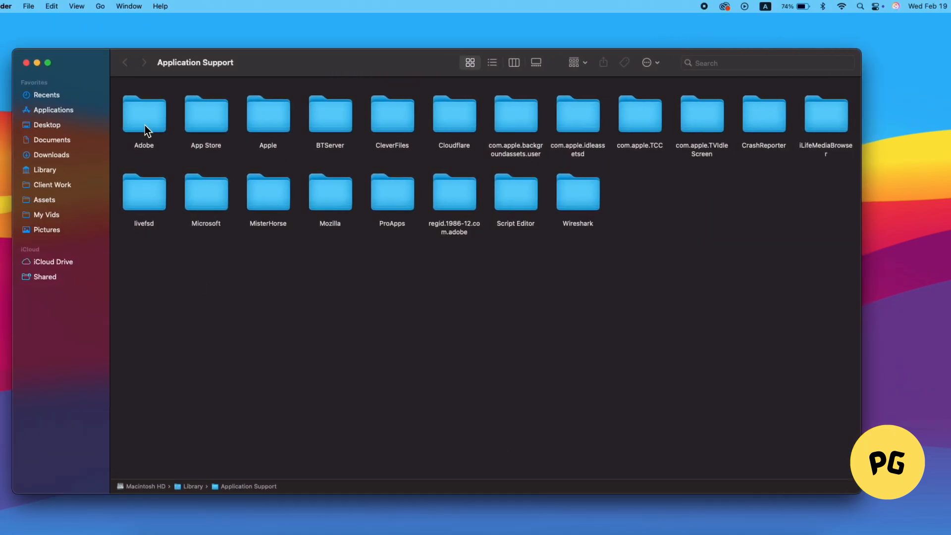
- Open the Adobe folder to view subfolders like After Effects and Plug-Ins
double_click(143, 112)
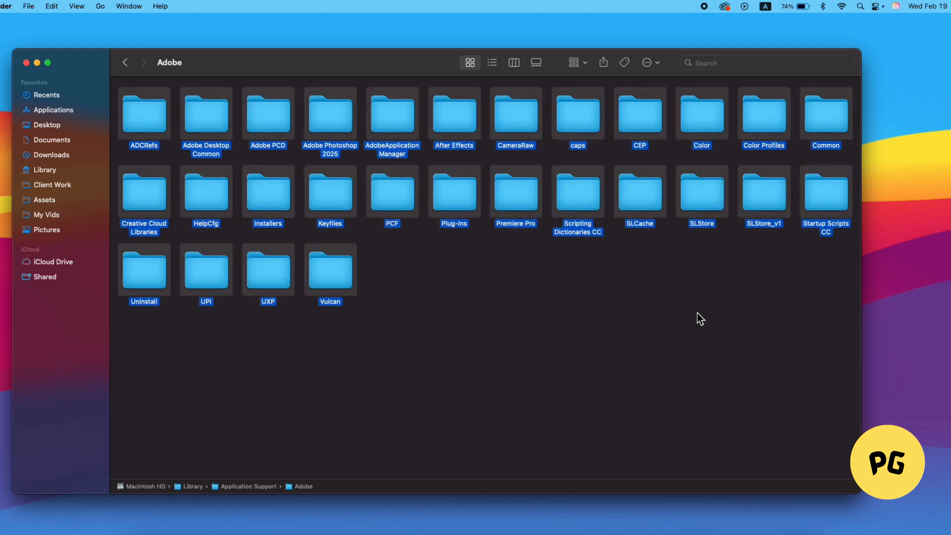
click(442, 265)
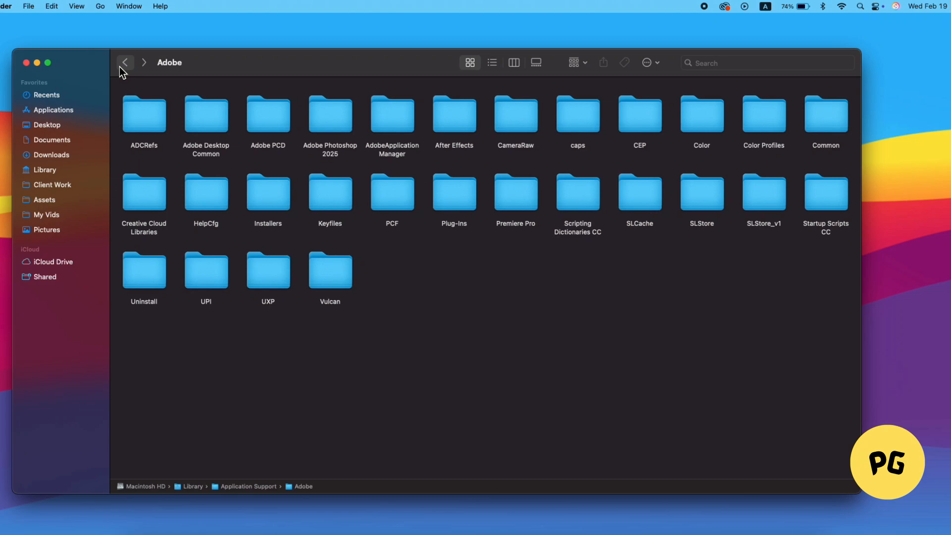
mouse_move(375, 348)
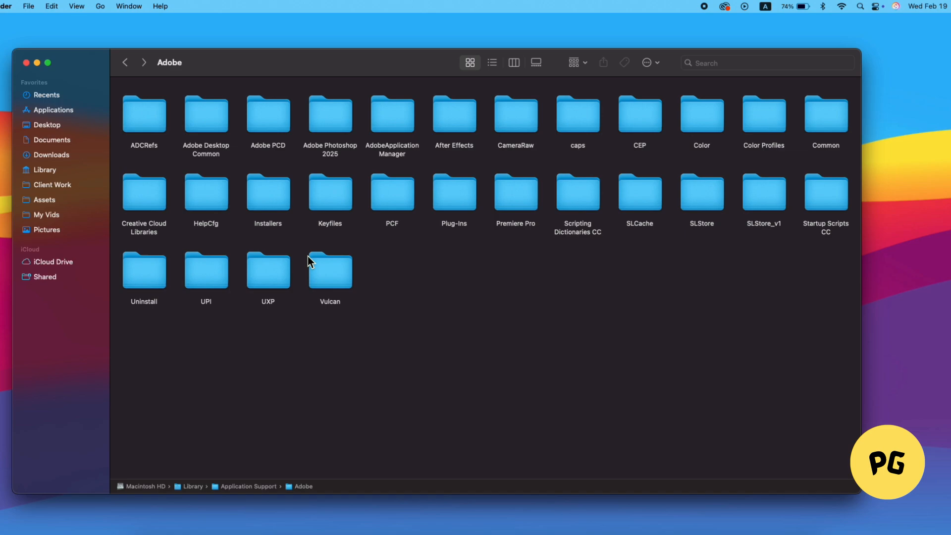
mouse_move(298, 113)
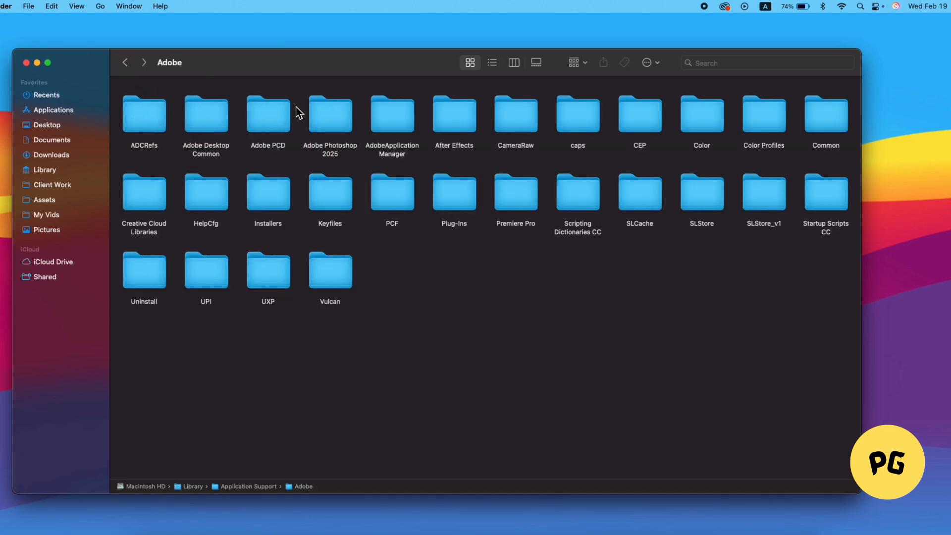
mouse_move(559, 273)
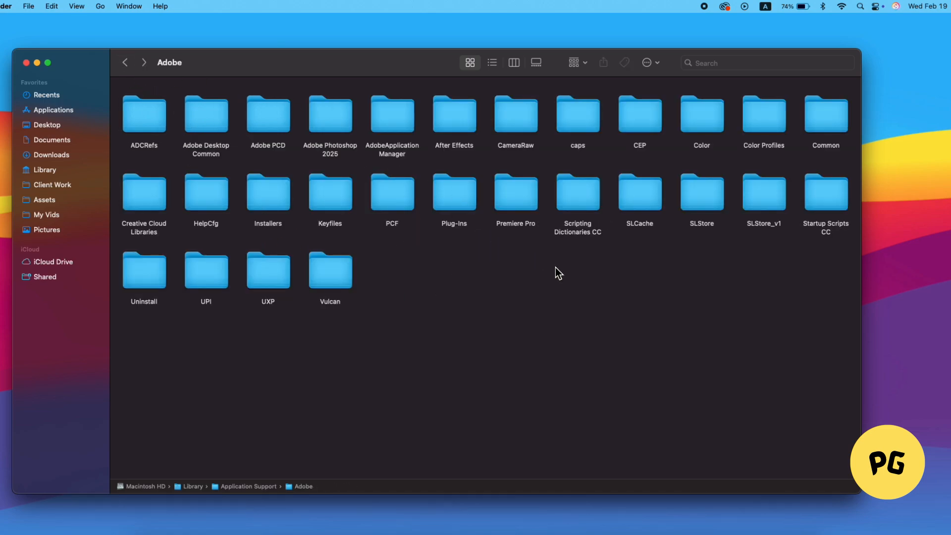
click(647, 62)
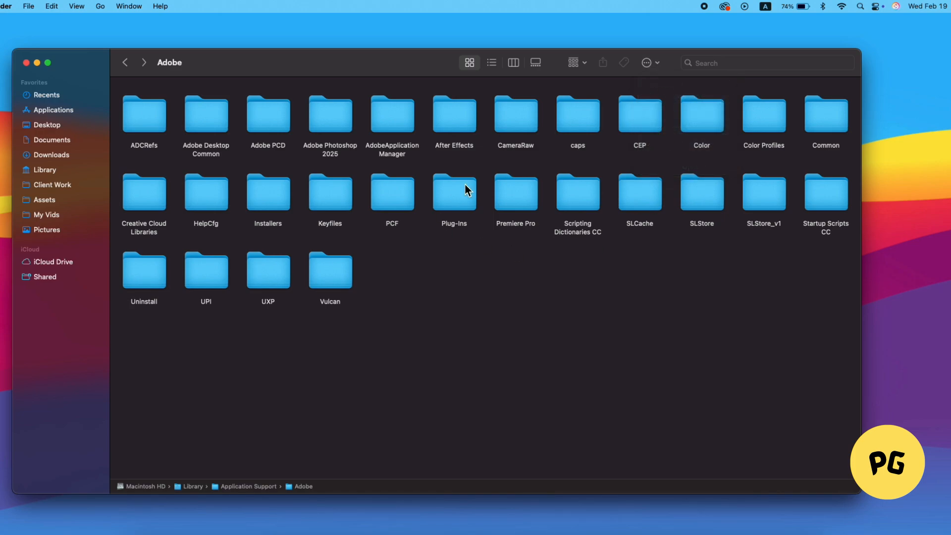
- Trash two batches of Adobe folders with the admin password, keeping twelve such as CEP
key(cmd+a)
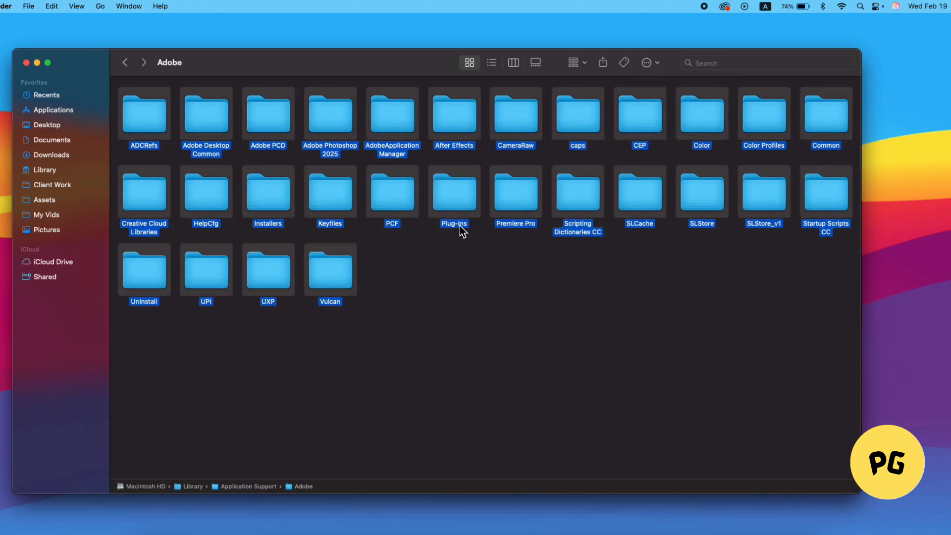
click(646, 62)
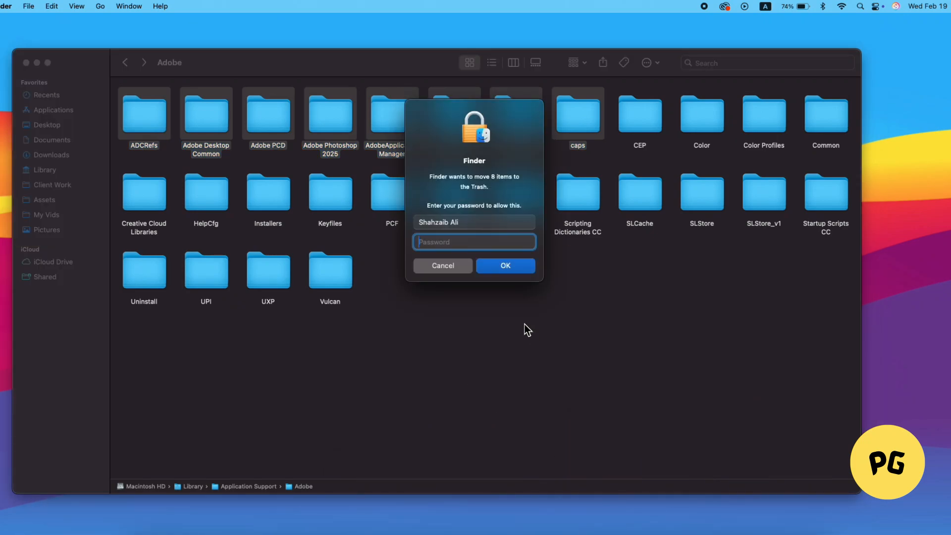
text(••••)
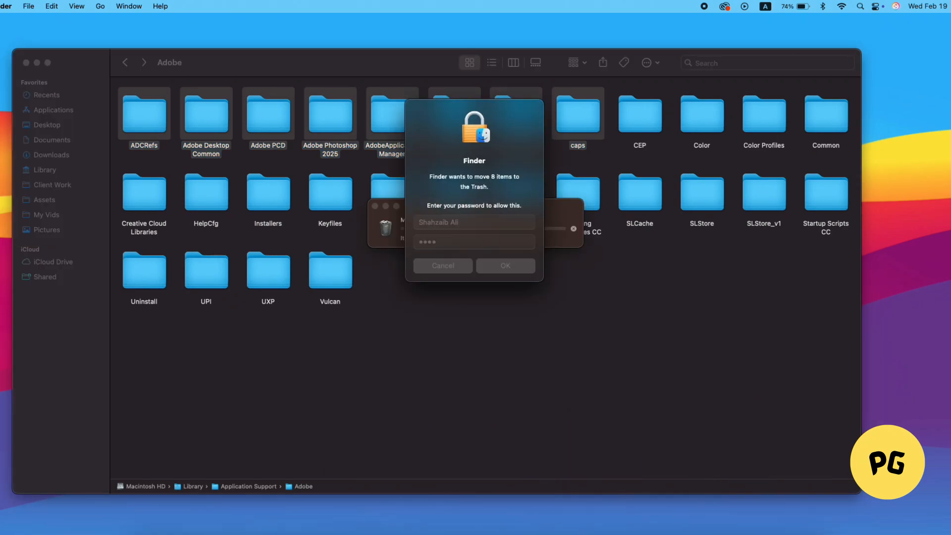
click(505, 265)
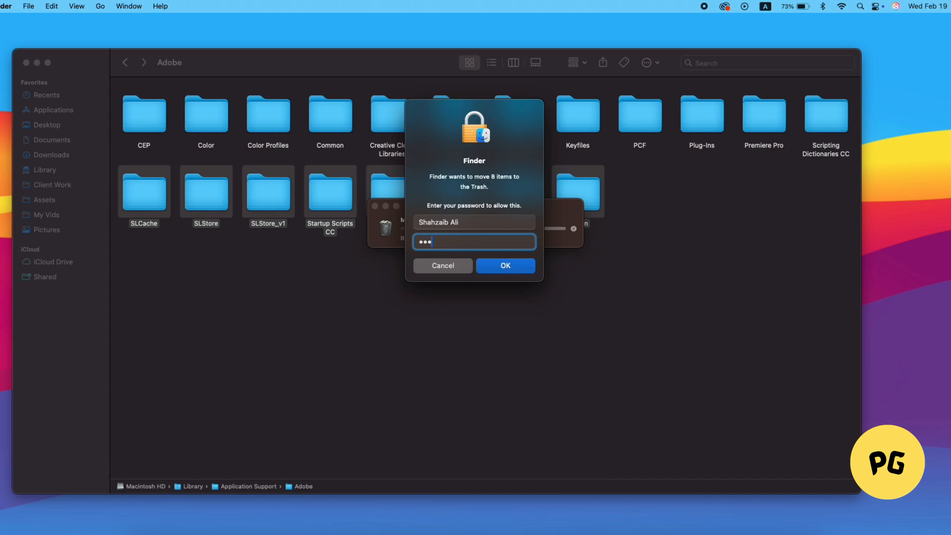
click(504, 266)
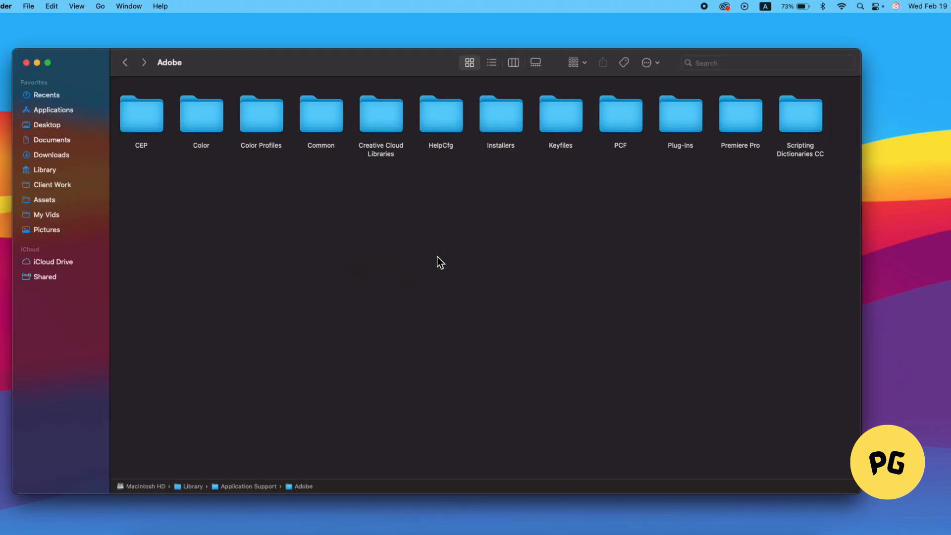
mouse_move(519, 181)
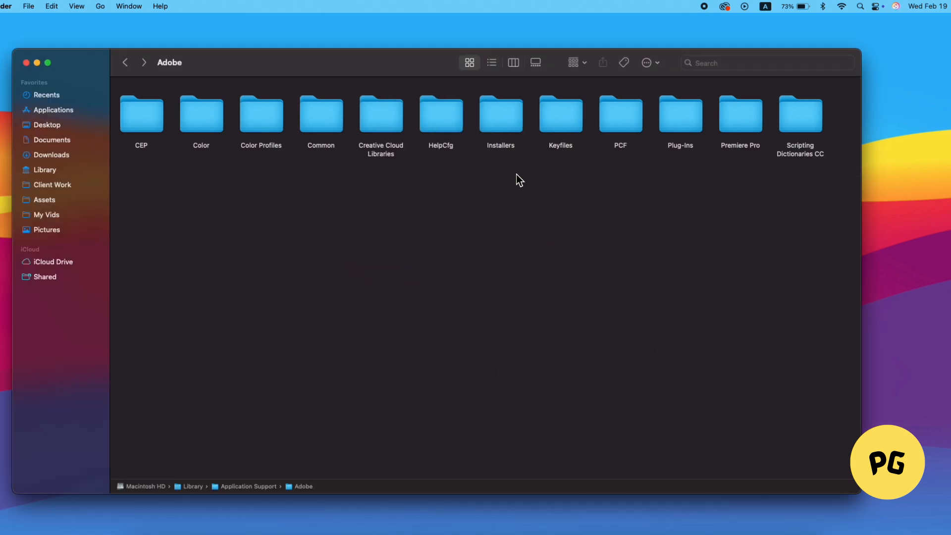
mouse_move(576, 263)
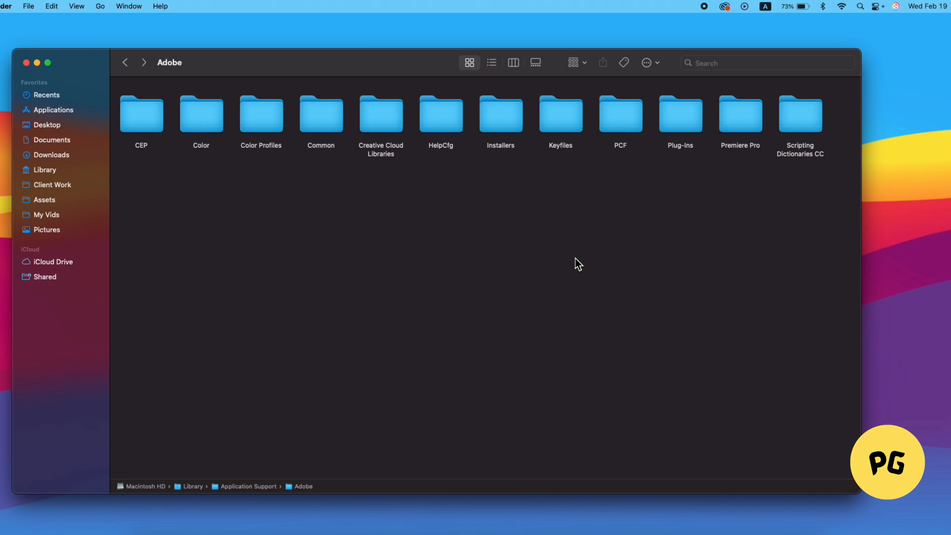
mouse_move(477, 129)
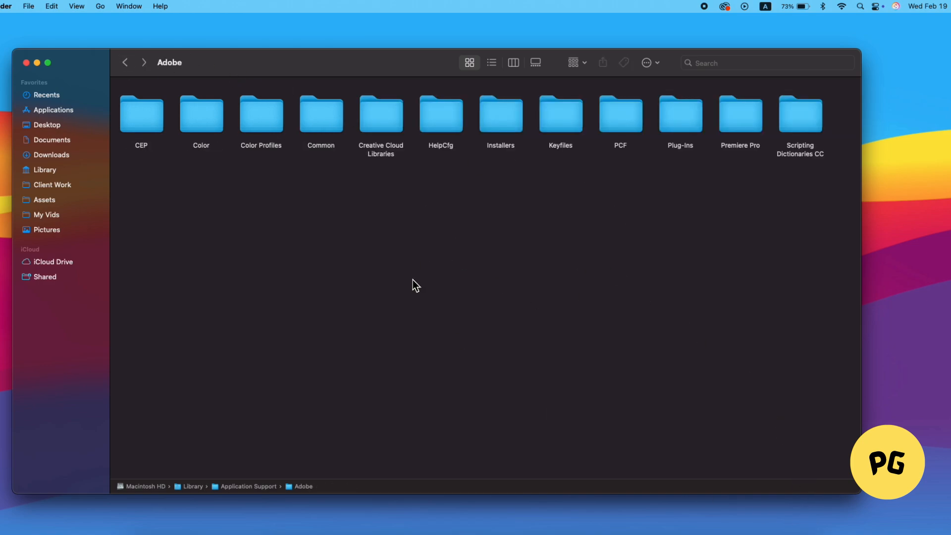
mouse_move(377, 271)
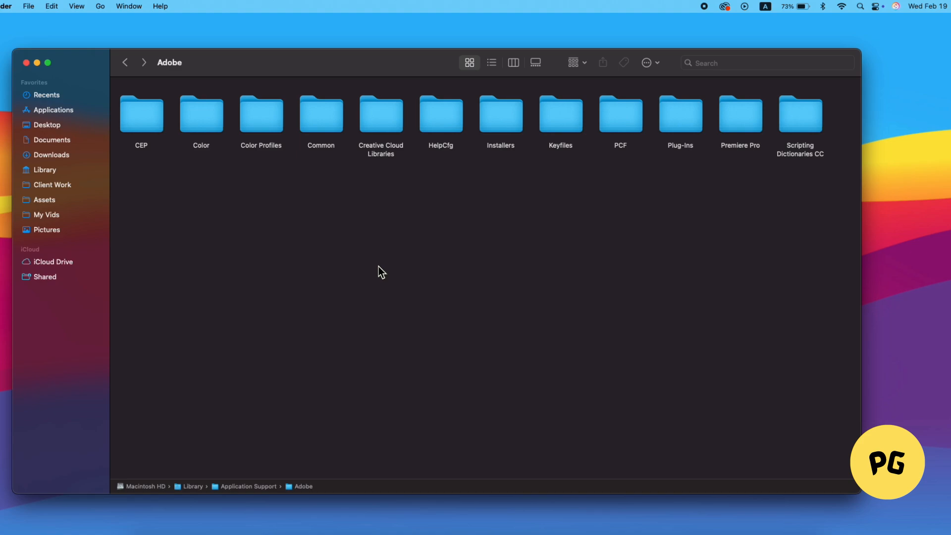
mouse_move(373, 240)
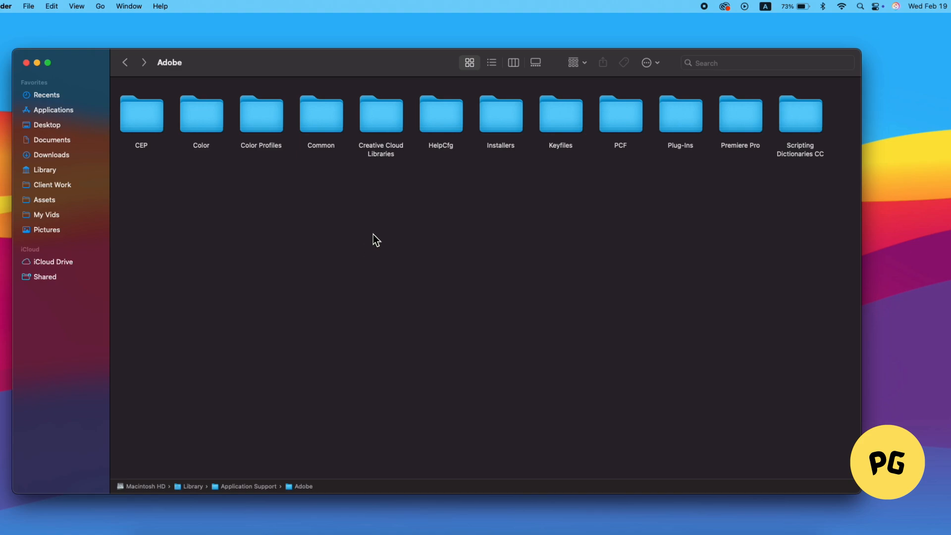
mouse_move(462, 228)
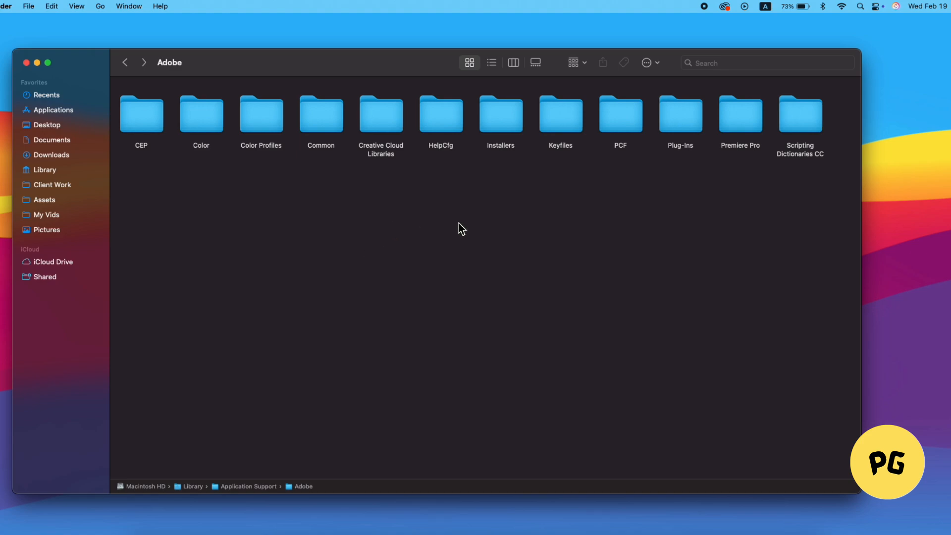
mouse_move(554, 270)
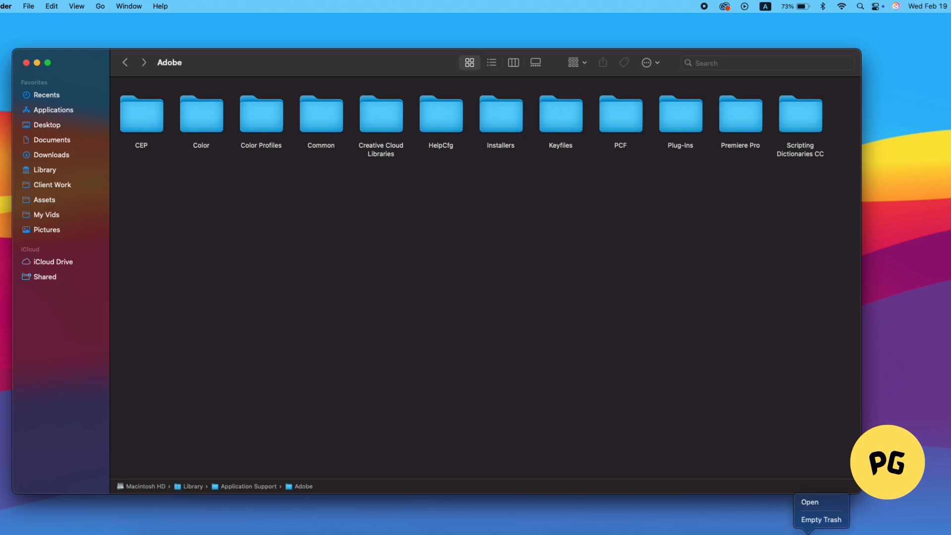
mouse_move(821, 520)
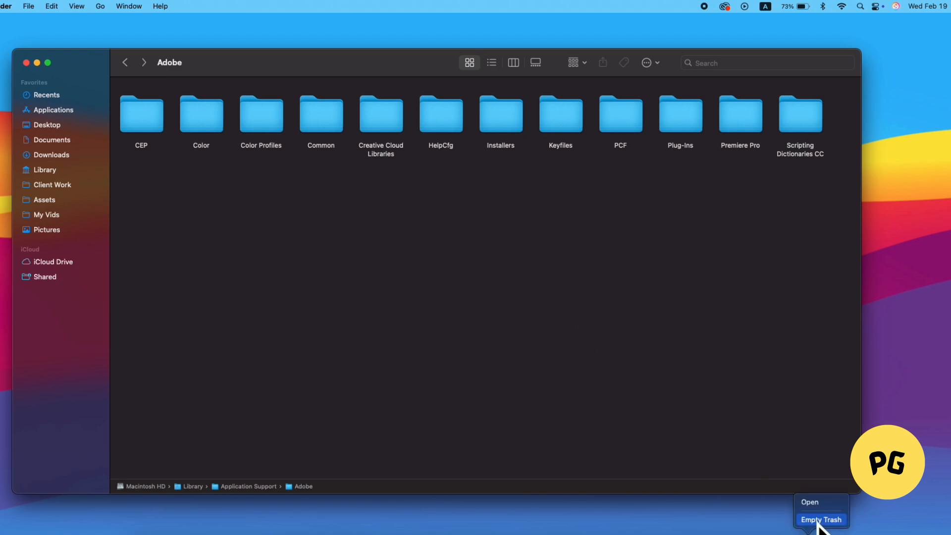
mouse_move(590, 394)
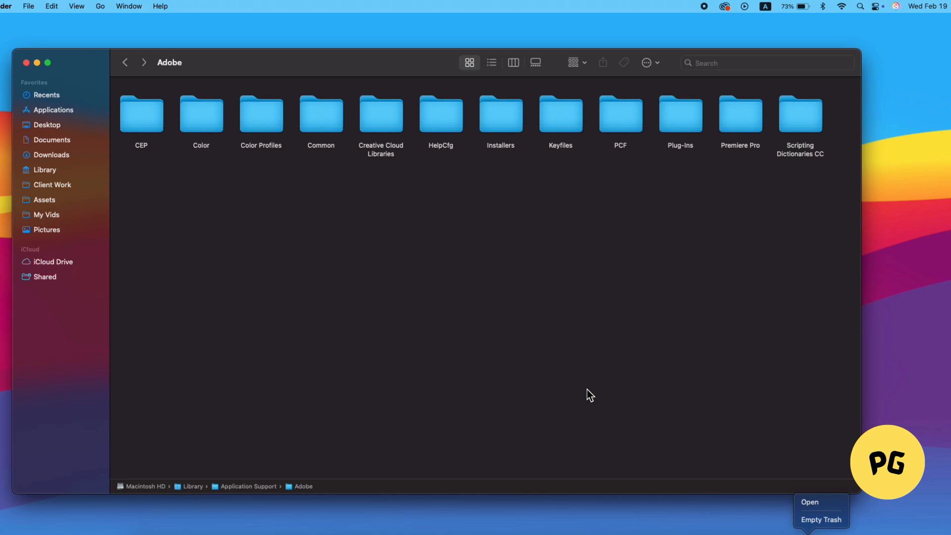
- Go back to Application Support and open com.apple.TVIdleScreen
click(125, 62)
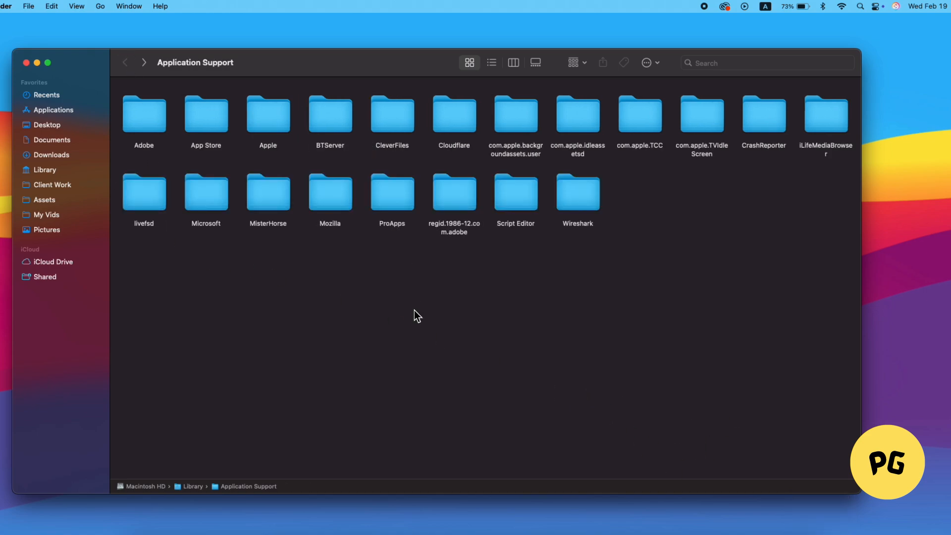
mouse_move(535, 148)
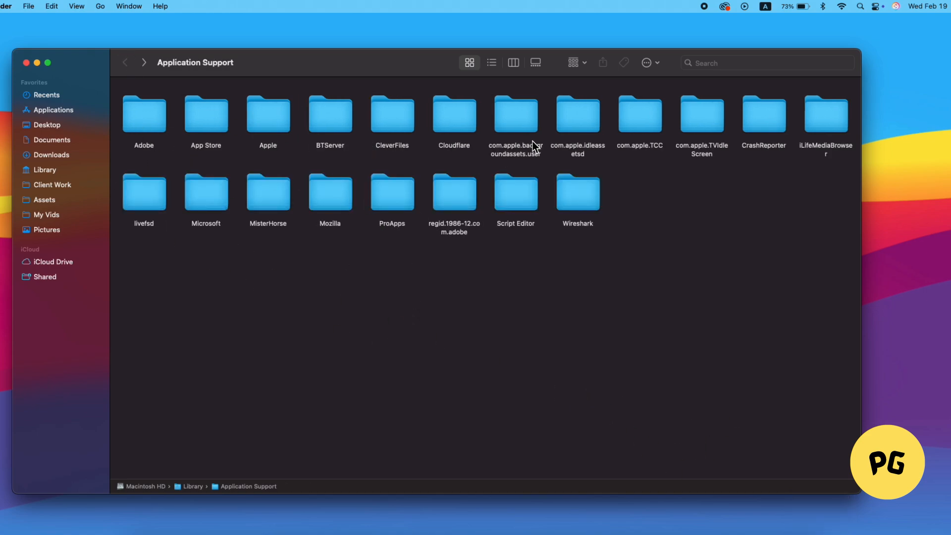
click(577, 191)
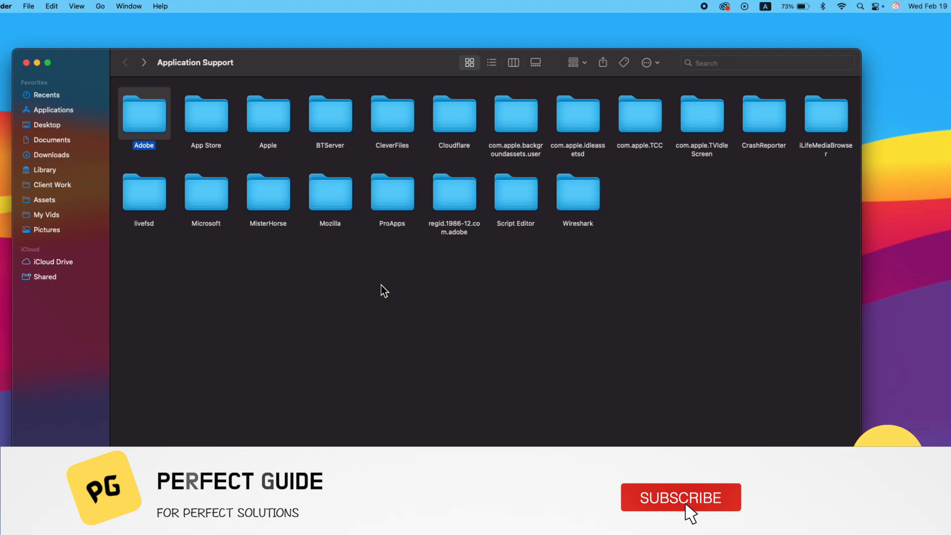
double_click(700, 111)
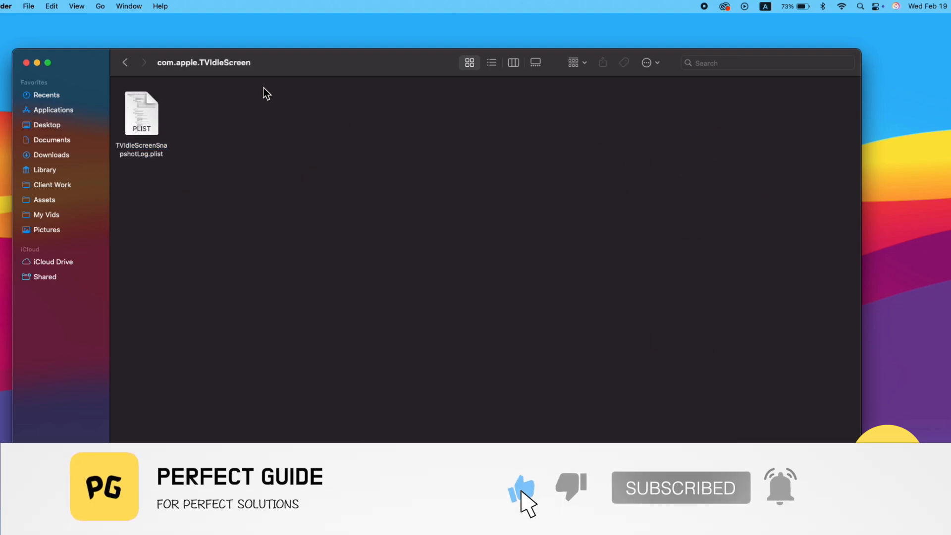